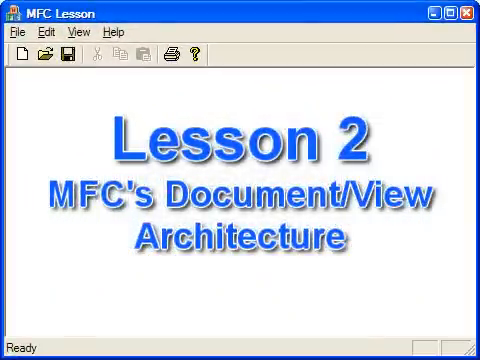
Close the lesson title window and open Lesson1.sln from the Lesson1 folder.
{"action": "left_click", "coordinate": [466, 9]}
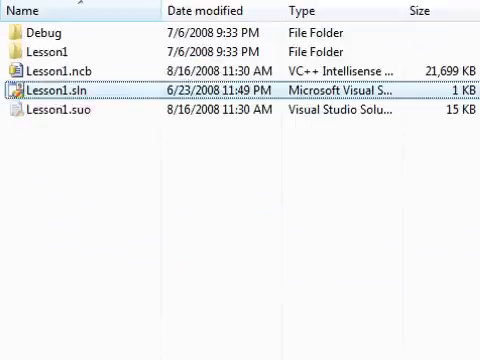
{"action": "double_click", "coordinate": [60, 96]}
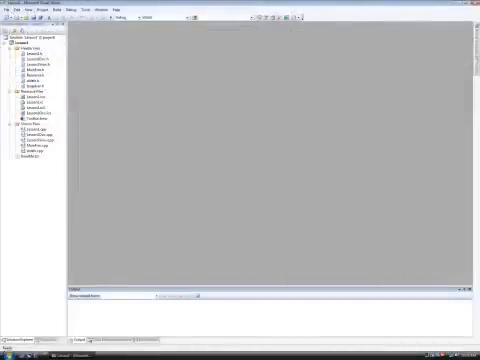
Open Lesson1View.cpp from Source Files and scroll to OnDraw and BEGIN_MESSAGE_MAP.
{"action": "left_click", "coordinate": [32, 135]}
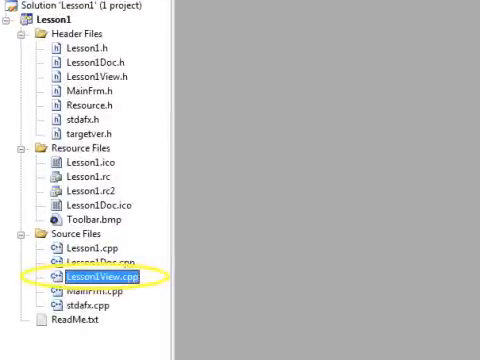
{"action": "double_click", "coordinate": [93, 272]}
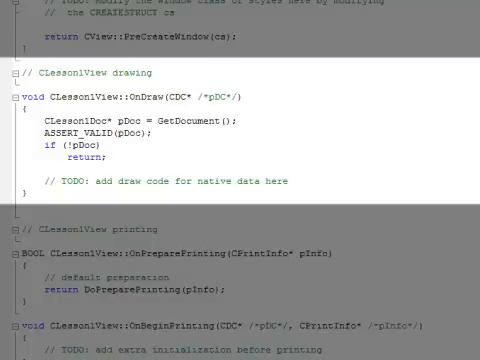
{"action": "scroll", "scroll_direction": "up", "scroll_amount": 3}
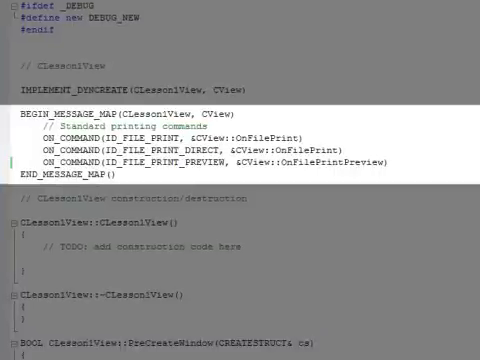